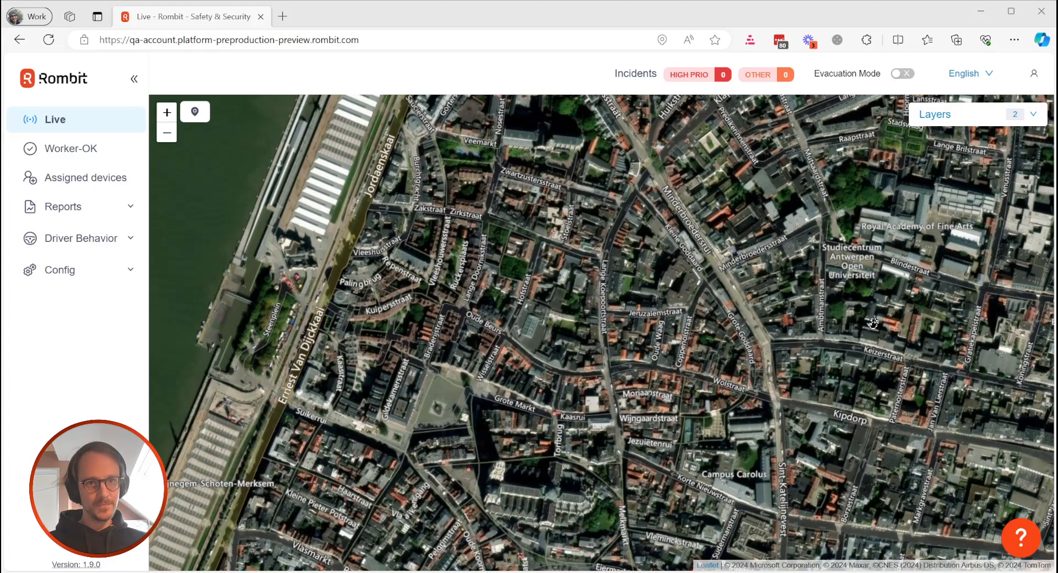
mouse_move(606, 296)
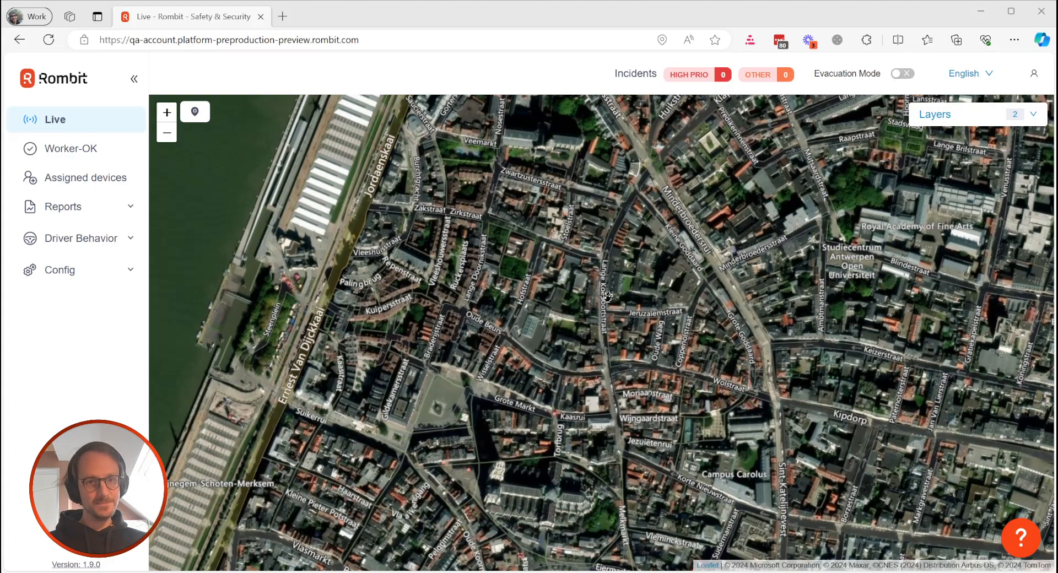
Step: Expand Reports in the sidebar and go to the Driver behavior landing page
left_click(64, 206)
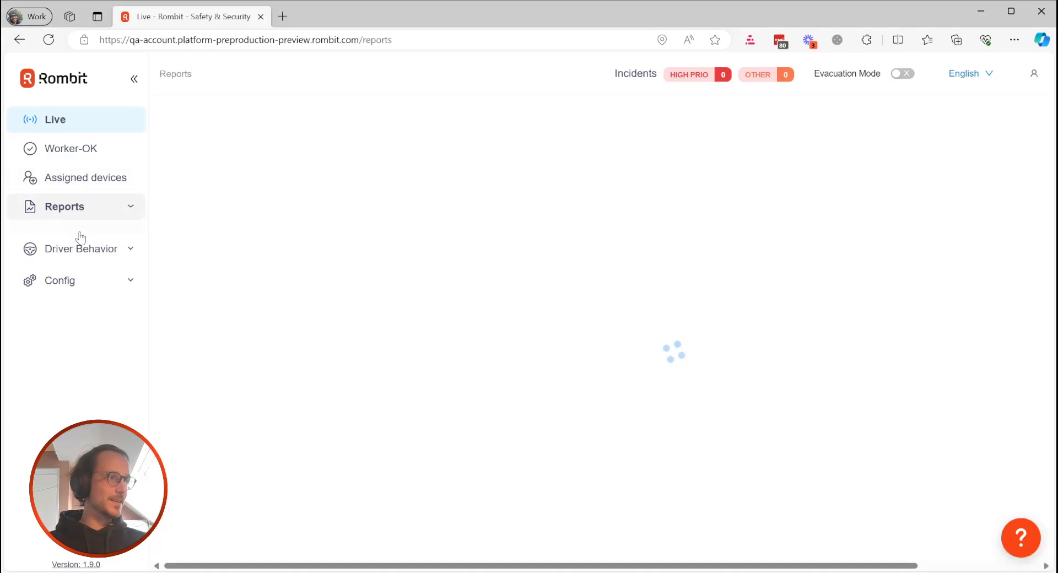
left_click(80, 248)
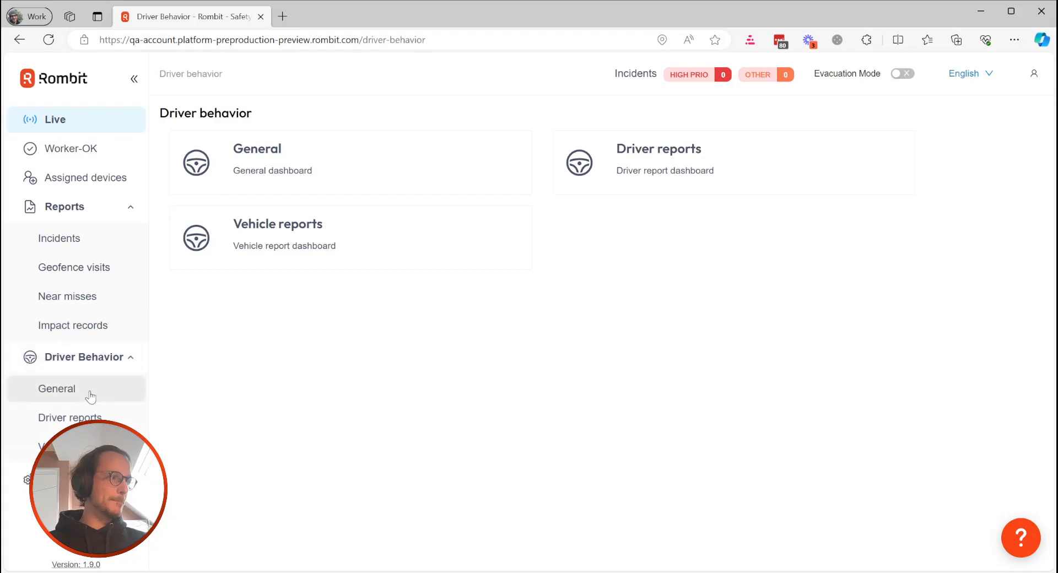
Step: Show the General dashboard's Overview cards for Impacts, Harsh turns and Non-eco rates across all periods
left_click(57, 388)
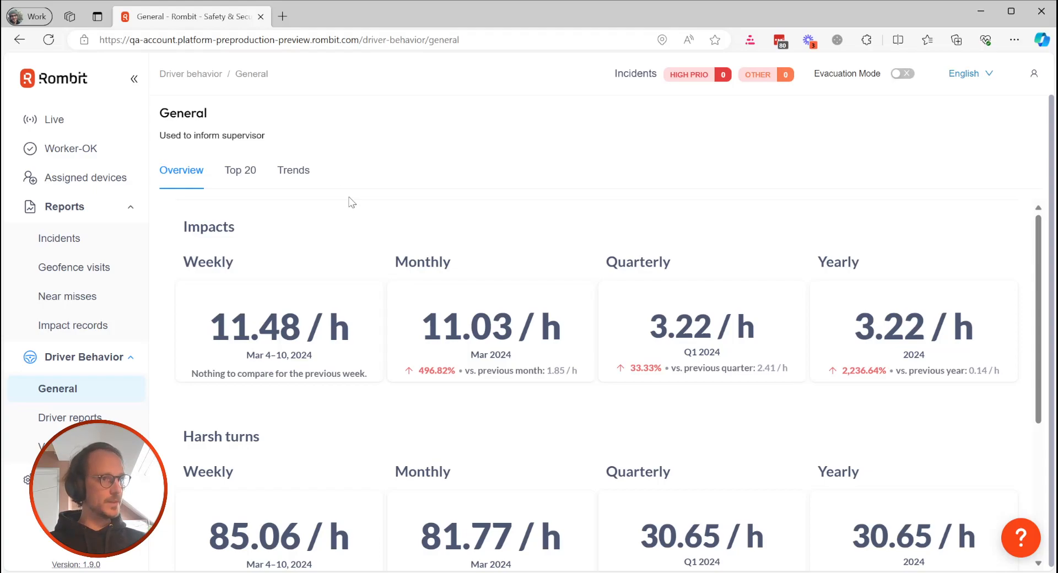
mouse_move(790, 332)
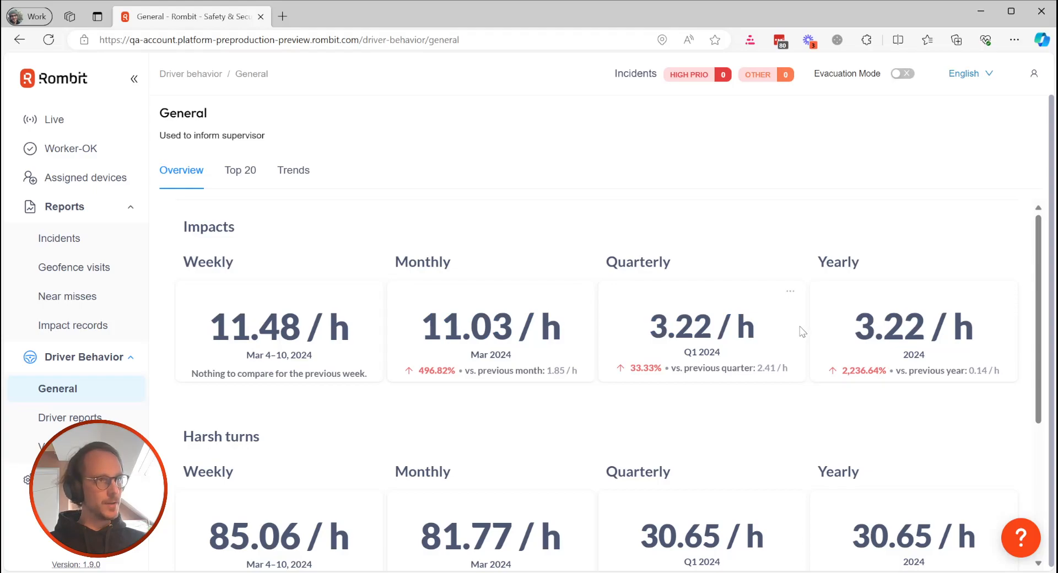
mouse_move(798, 340)
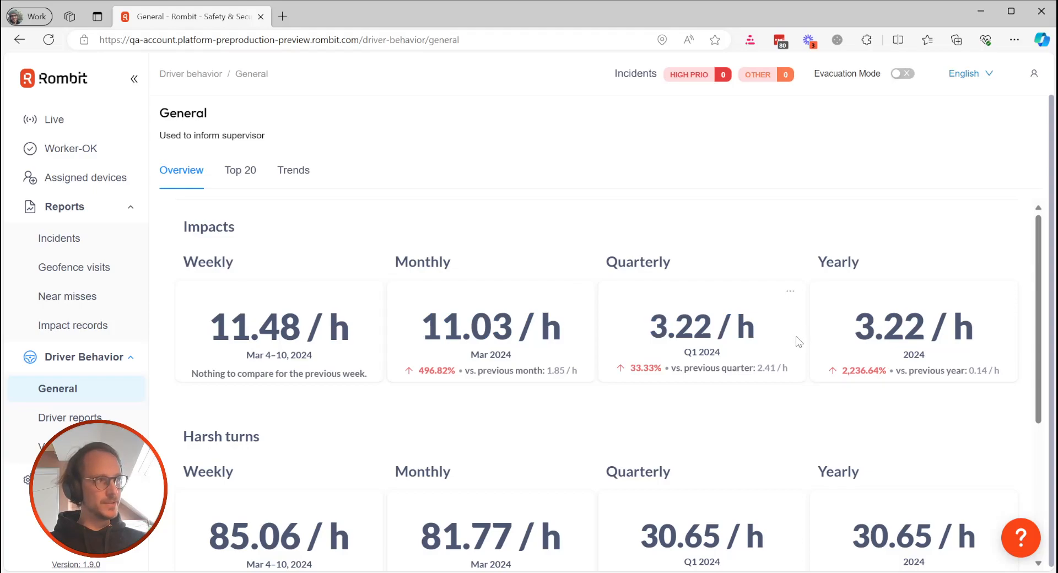
scroll("down", 3)
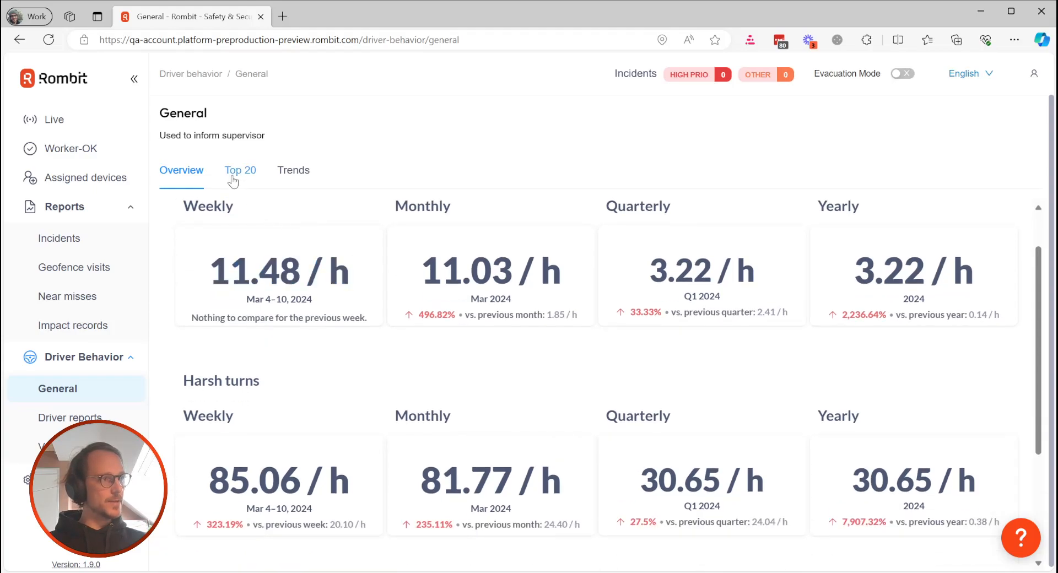
scroll("down", 3)
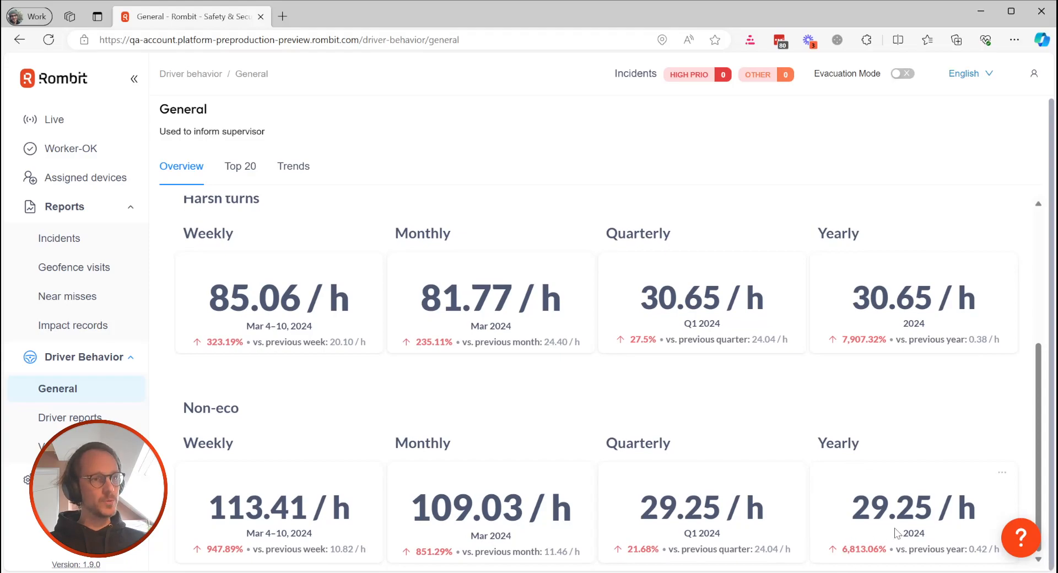
scroll("up", 3)
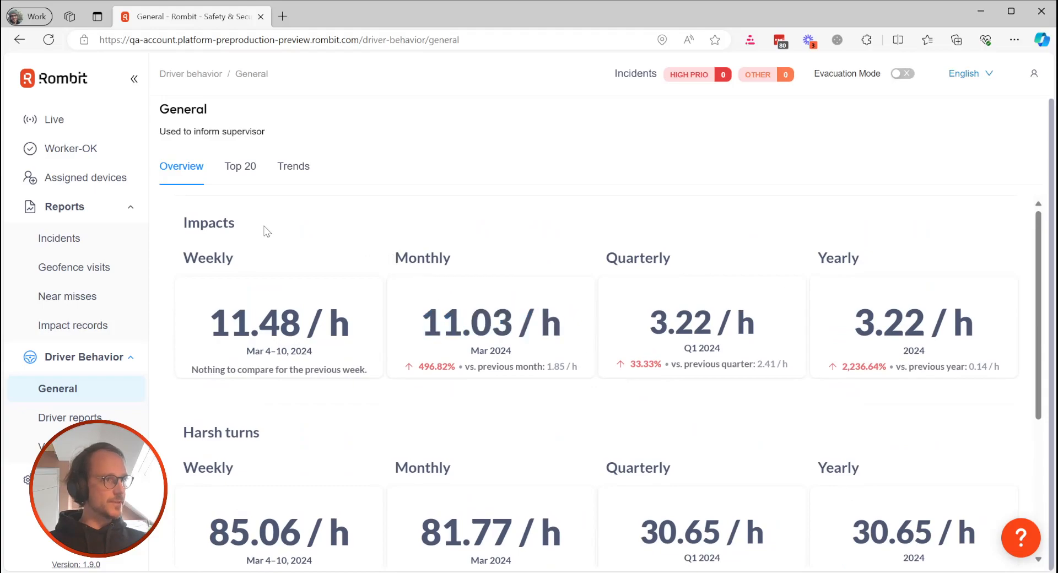
Step: On the Trends view, set the date range to the previous 30 months and choose the Monthly Trend chart
left_click(293, 166)
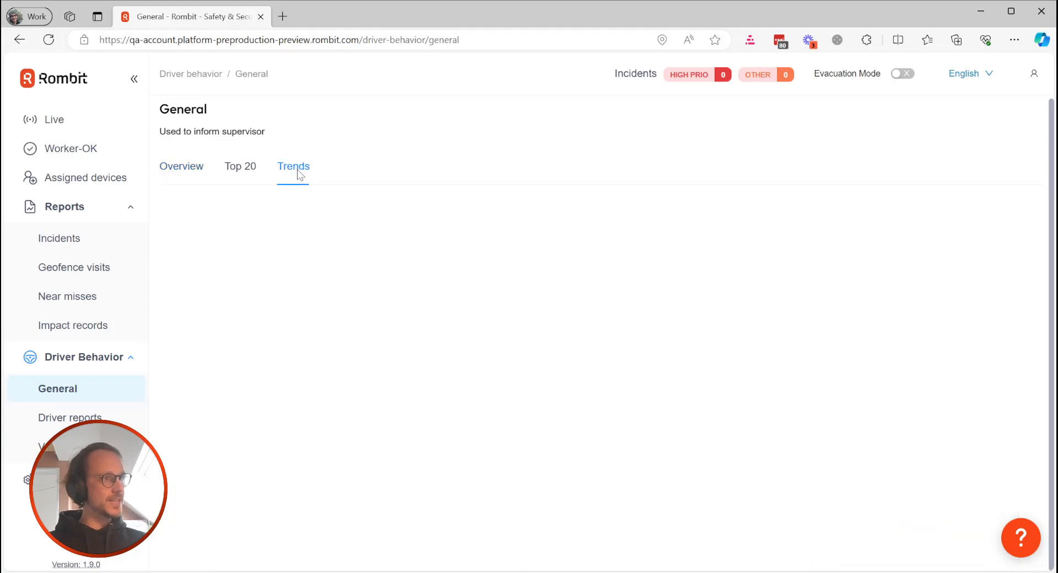
left_click(293, 166)
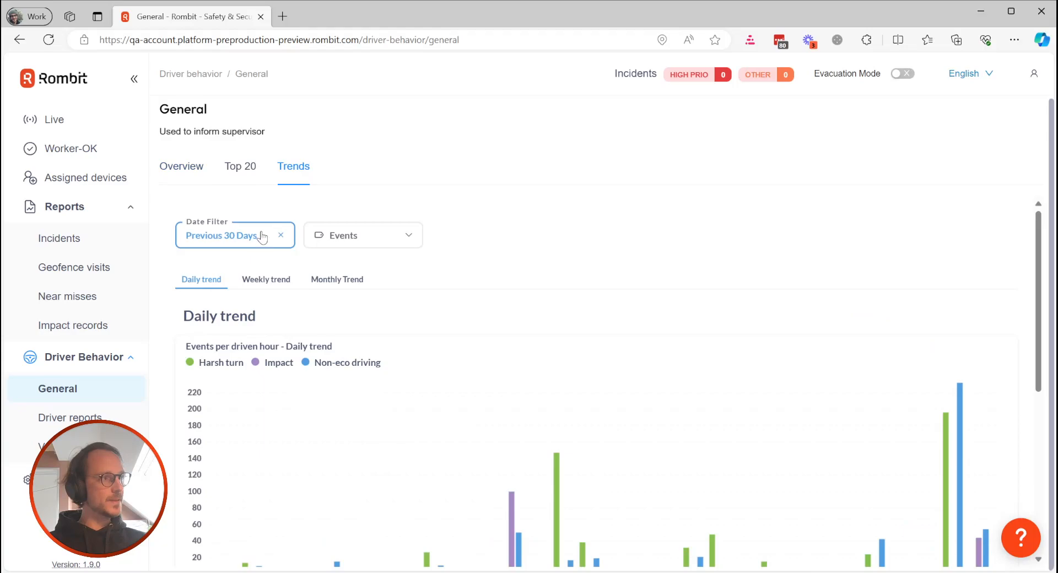
left_click(234, 235)
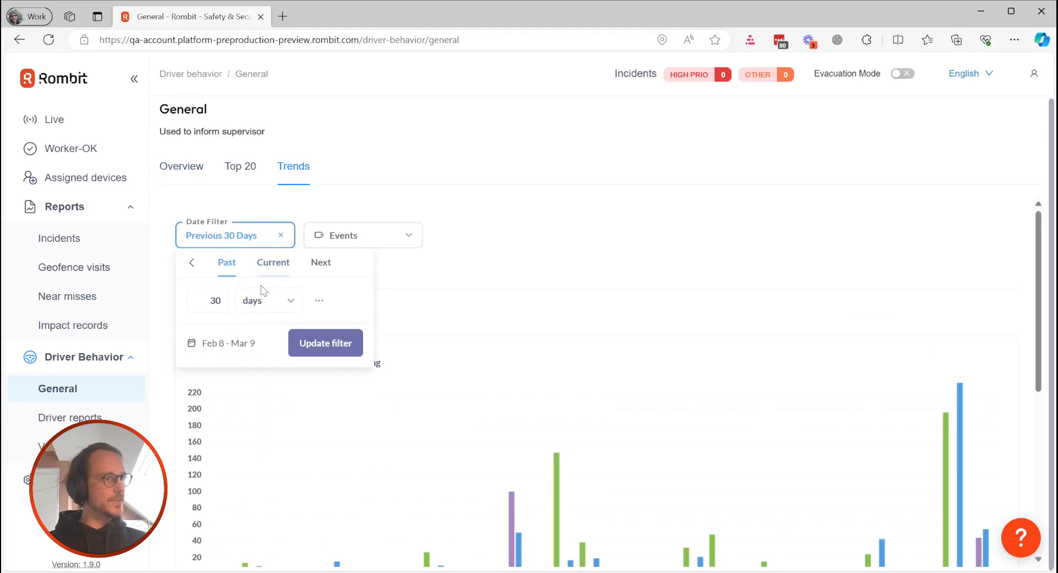
left_click(267, 301)
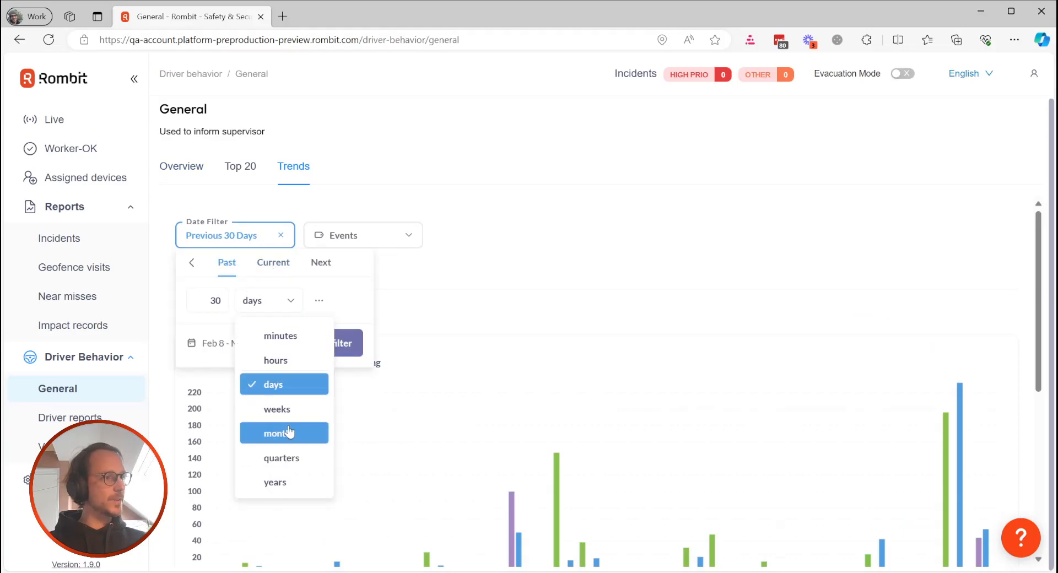
left_click(278, 433)
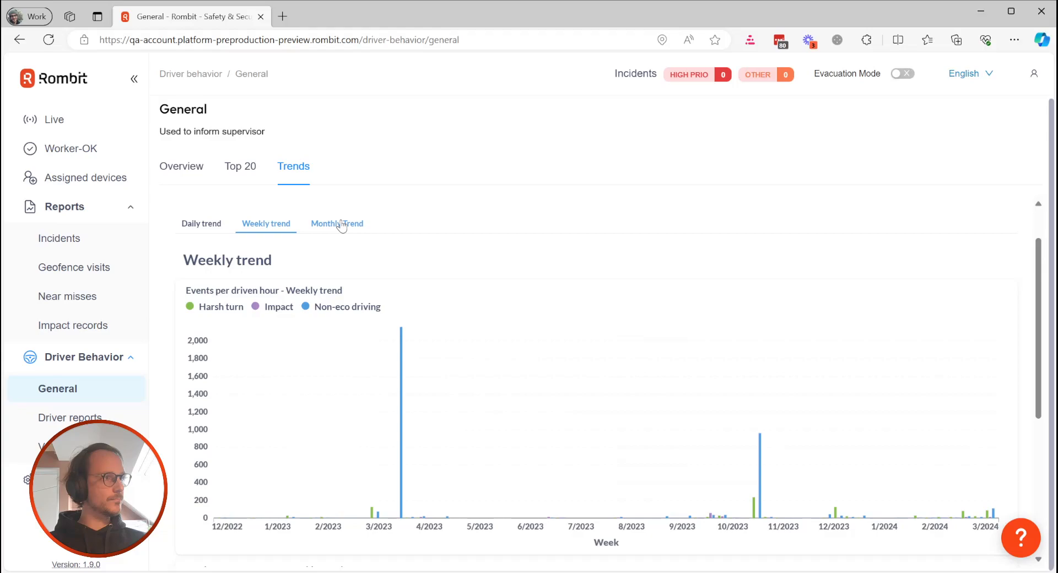
left_click(337, 224)
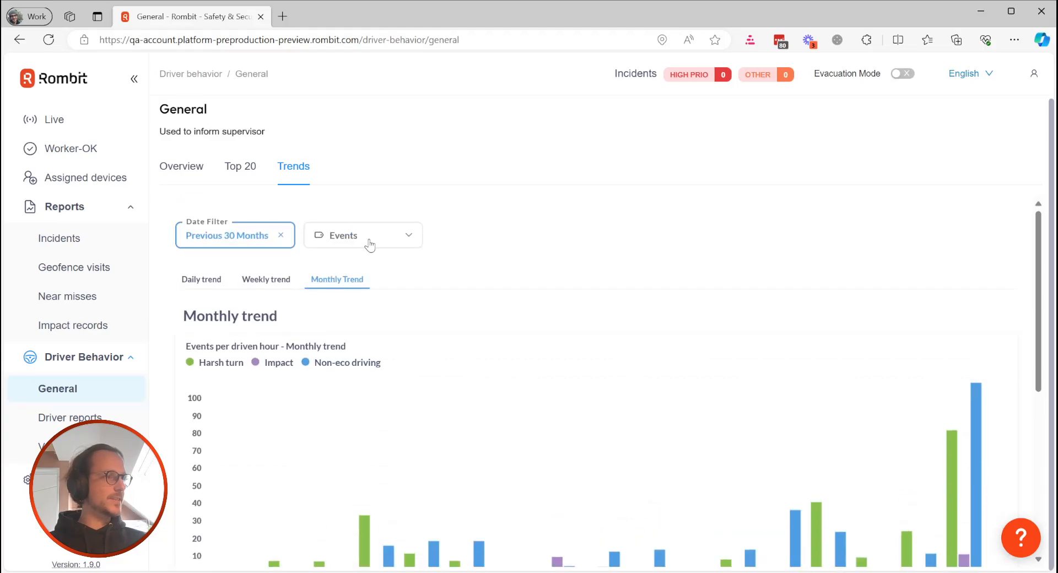
Step: Filter the trend chart's events to Non-eco driving only
left_click(363, 235)
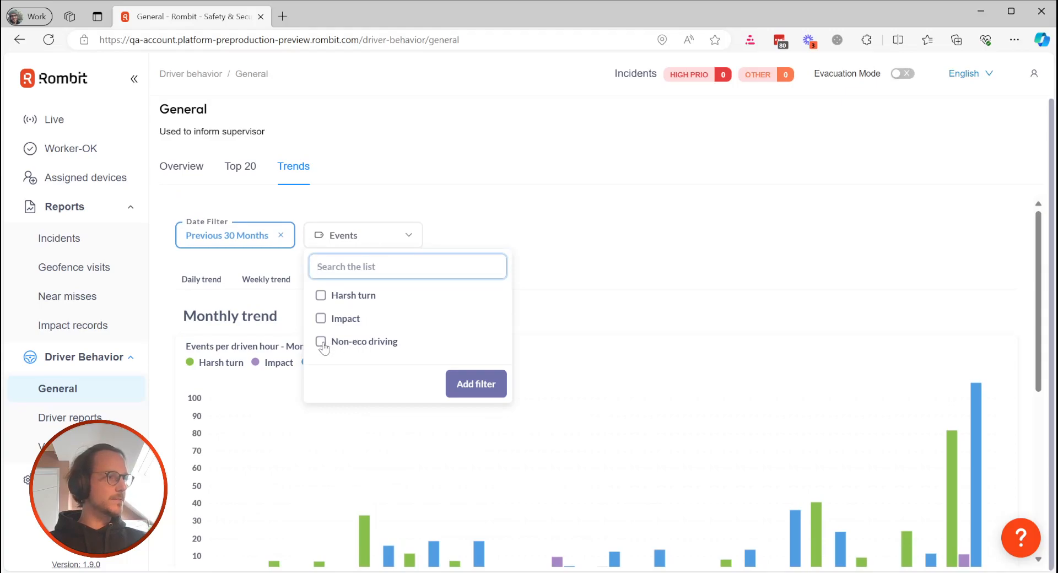
left_click(320, 341)
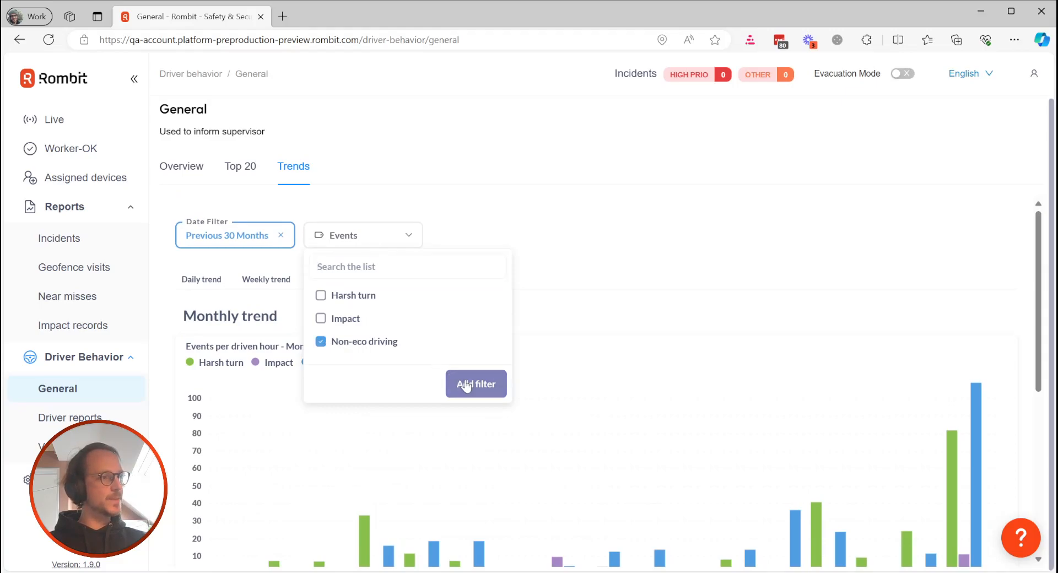
left_click(476, 384)
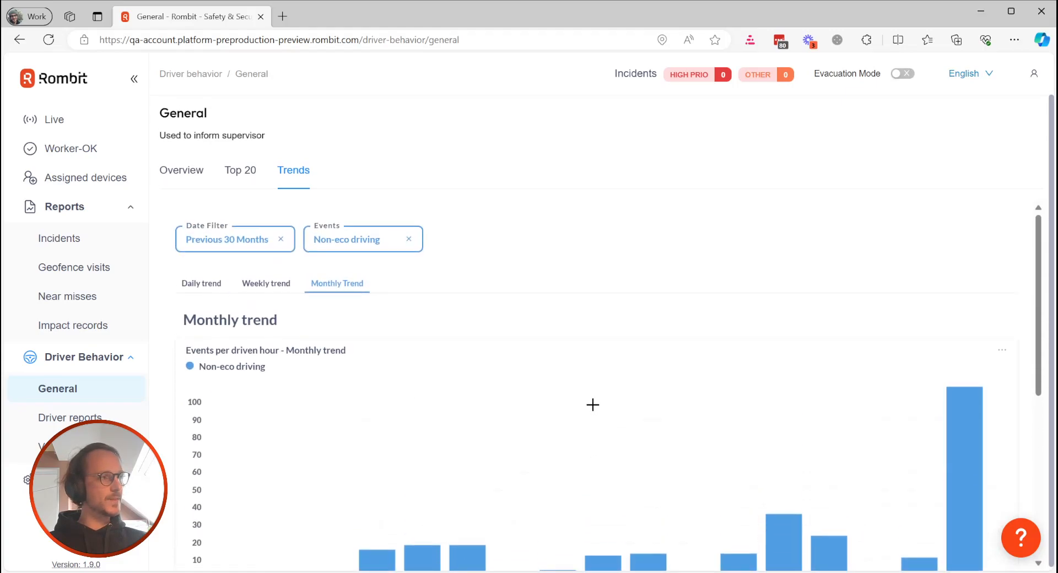
mouse_move(241, 169)
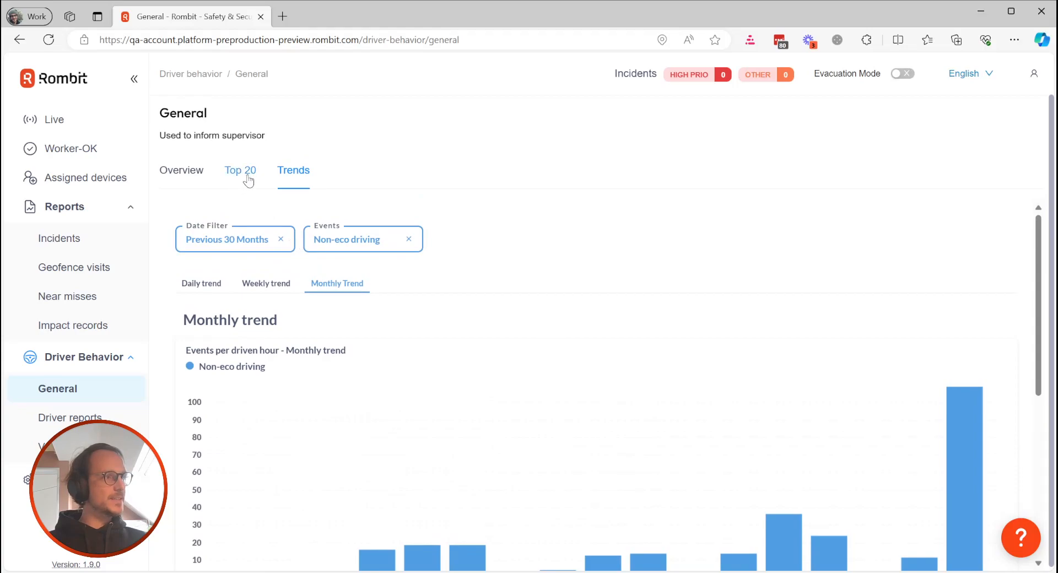
left_click(240, 170)
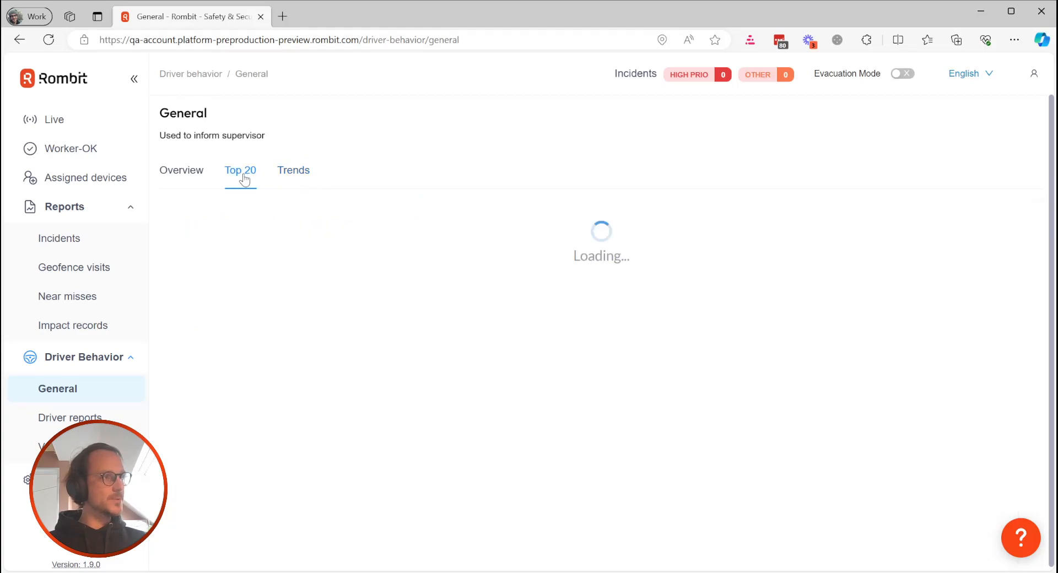
left_click(241, 169)
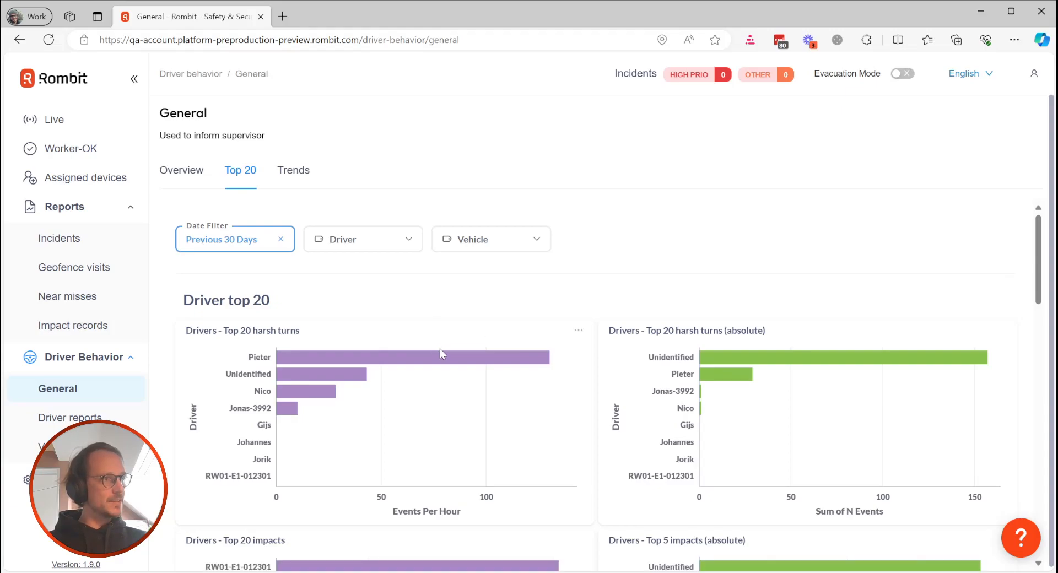
mouse_move(459, 359)
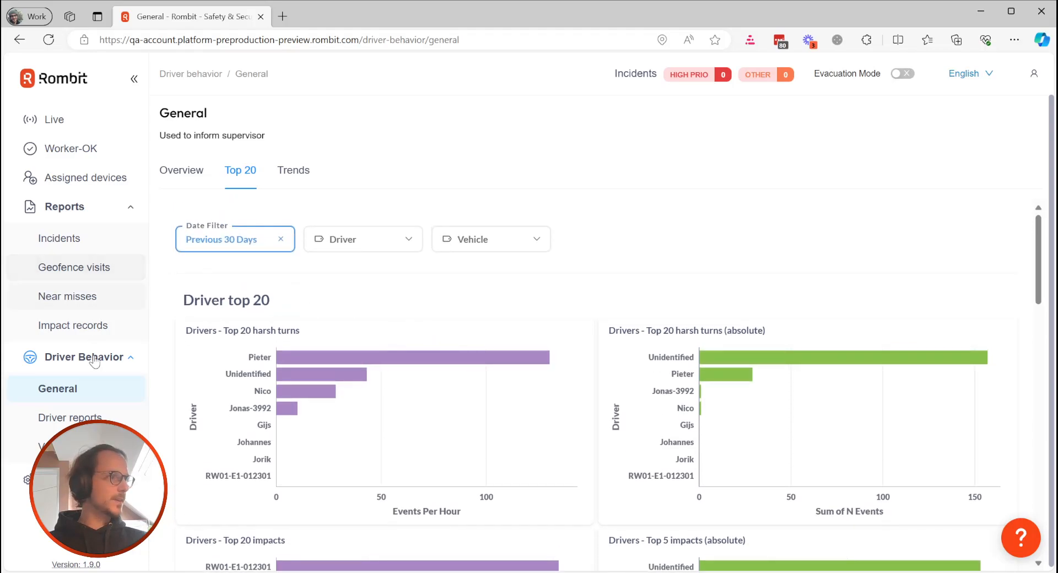
left_click(71, 418)
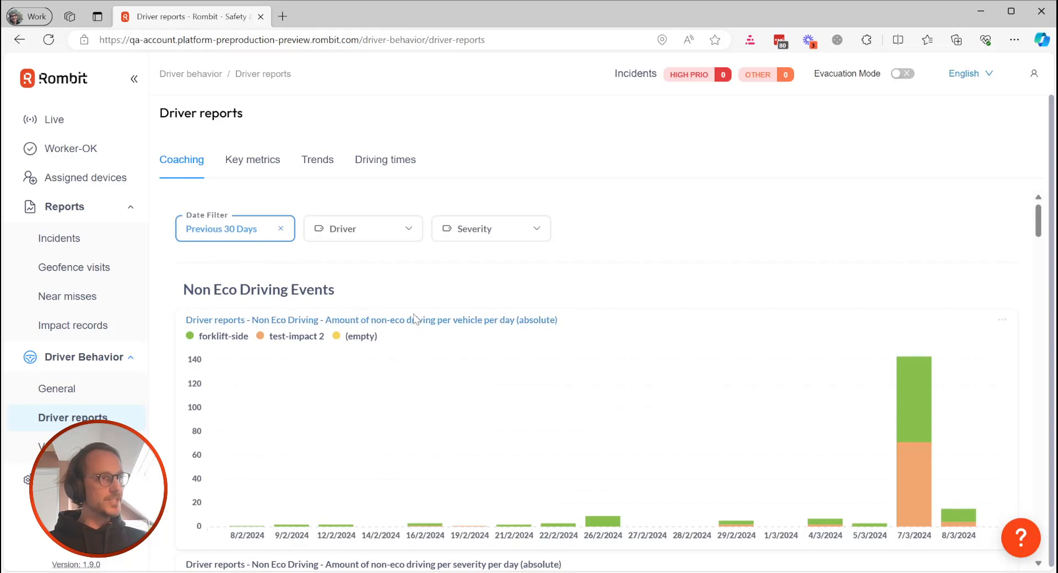
mouse_move(402, 370)
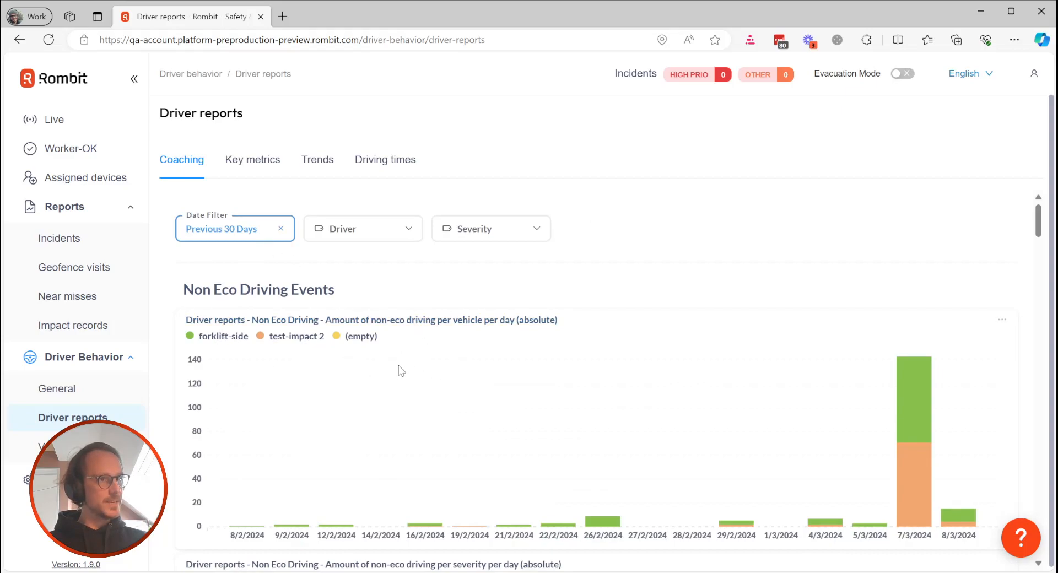
mouse_move(255, 174)
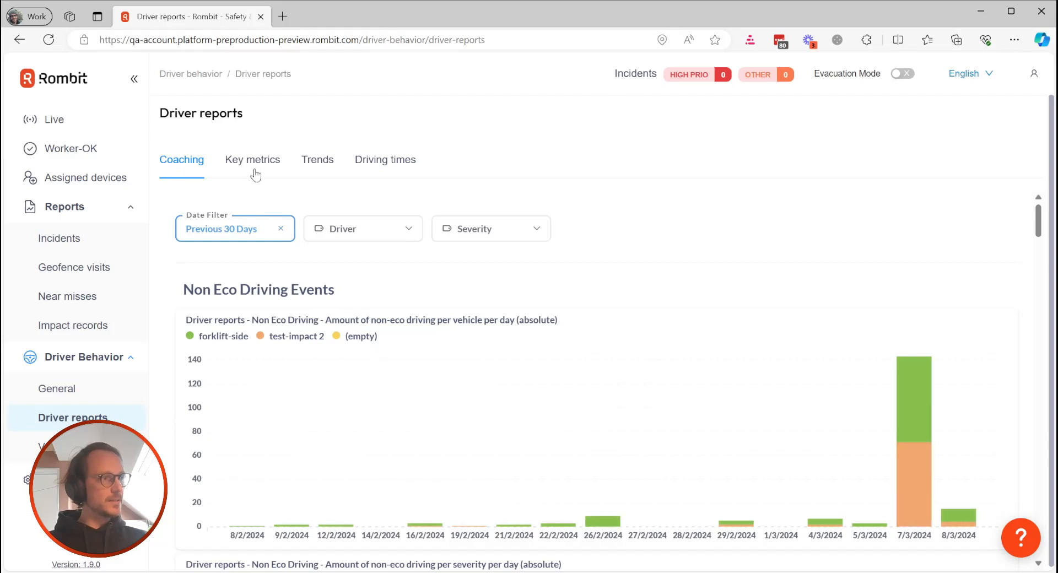
mouse_move(318, 160)
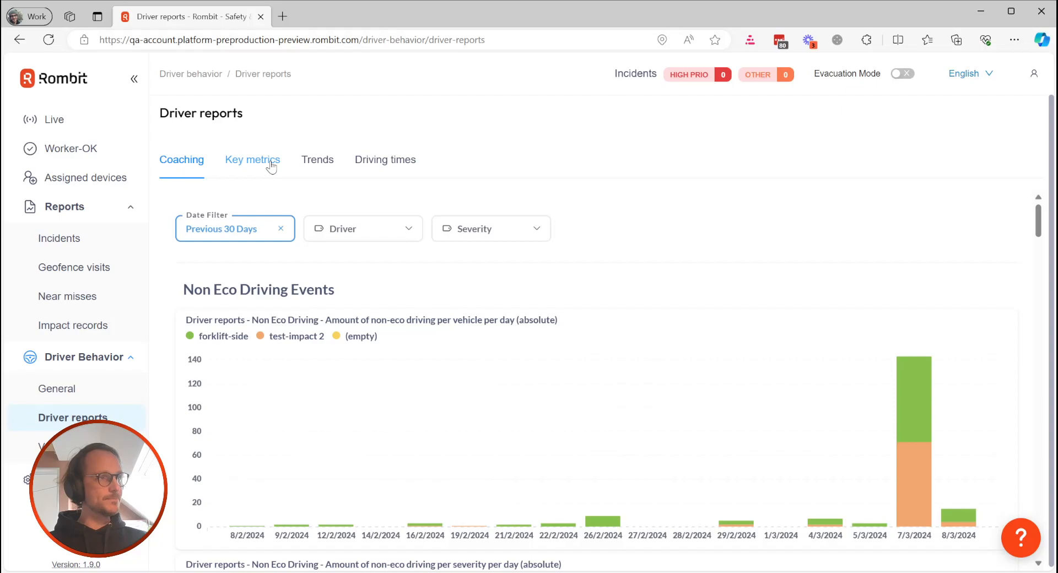
Step: Switch the Driver reports to the Key metrics view of Impacts rates
left_click(253, 160)
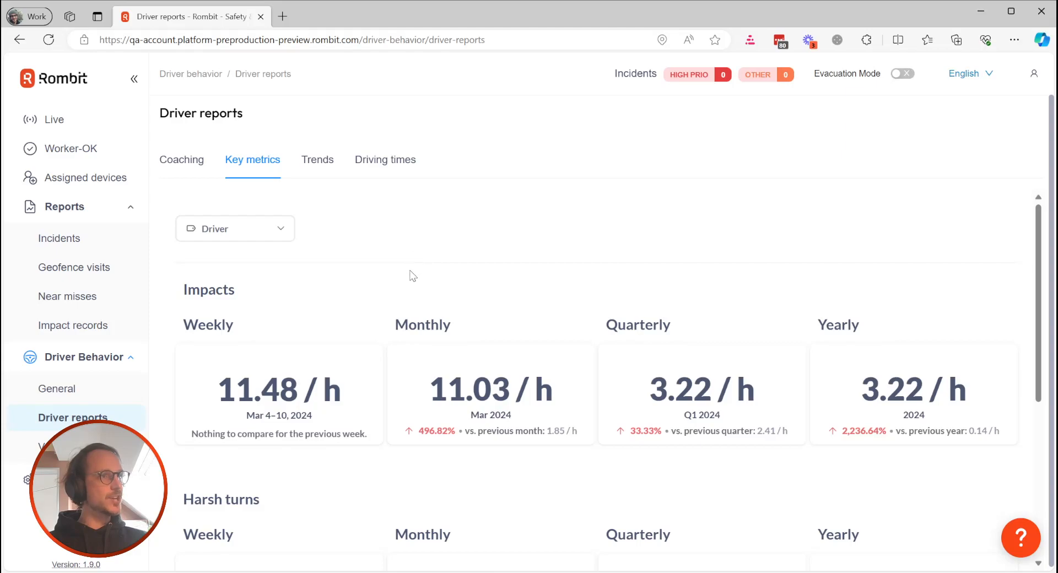
mouse_move(423, 312)
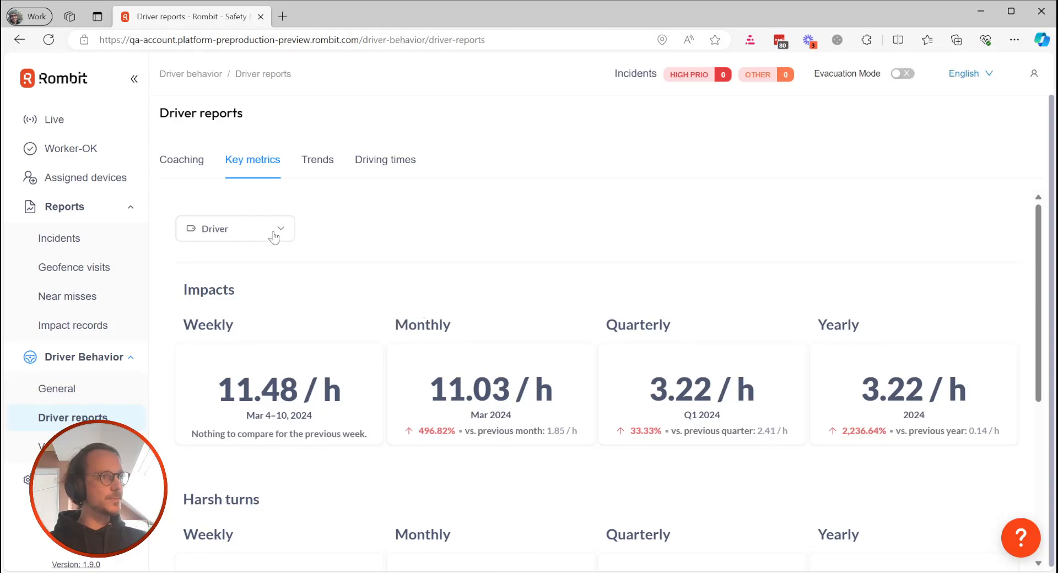
Step: Filter the key metrics to driver Johannes via the Driver dropdown
left_click(234, 228)
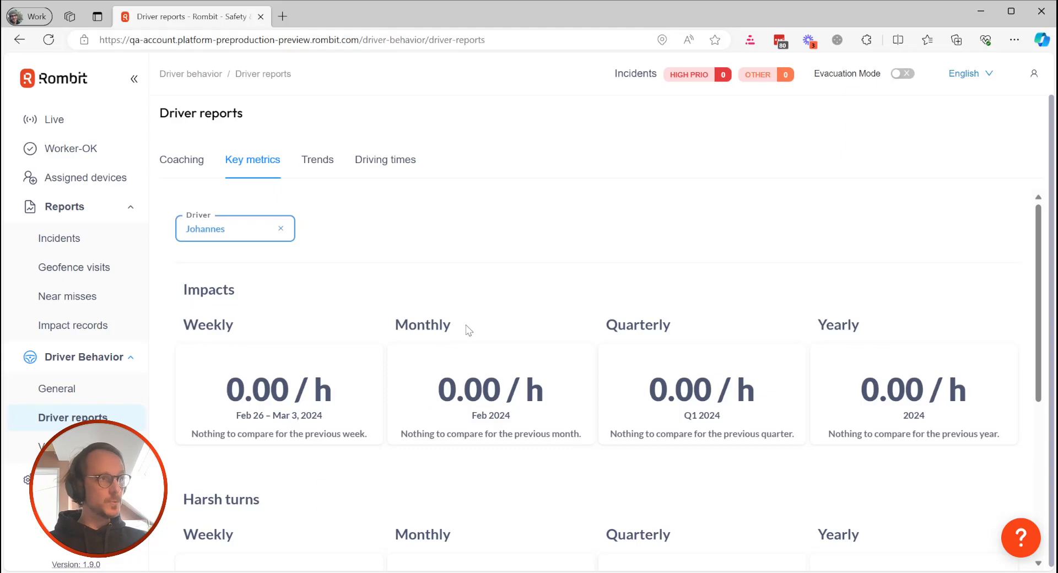
mouse_move(479, 347)
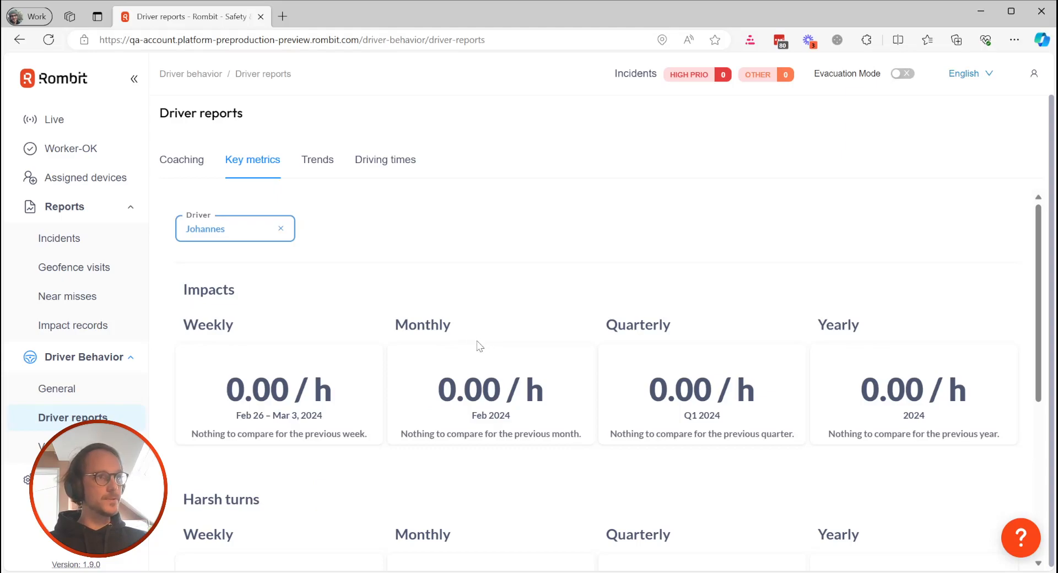
mouse_move(332, 207)
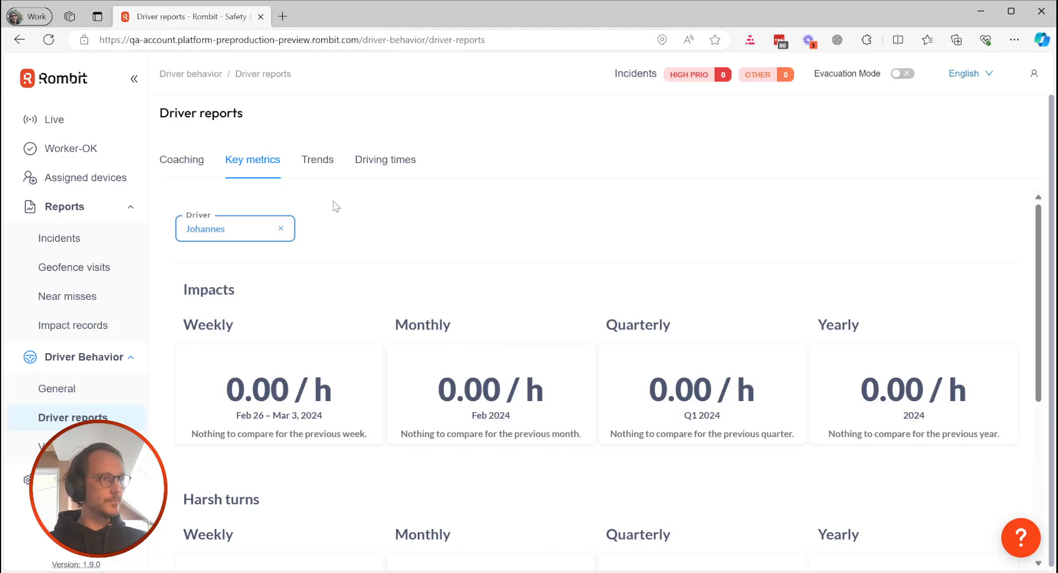
Step: Show the driving Trends view filtered to driver Johannes
left_click(318, 160)
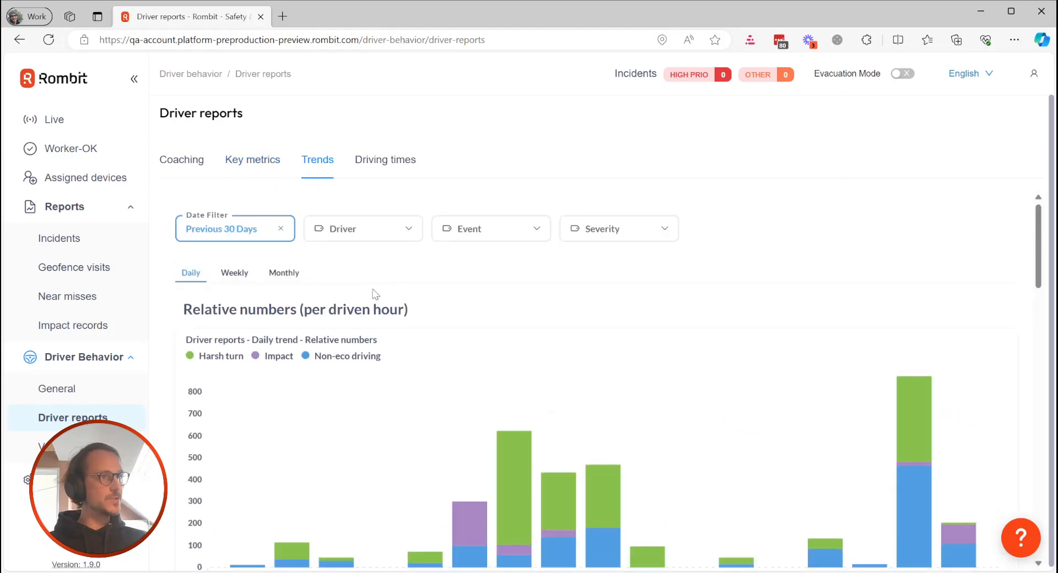
mouse_move(323, 241)
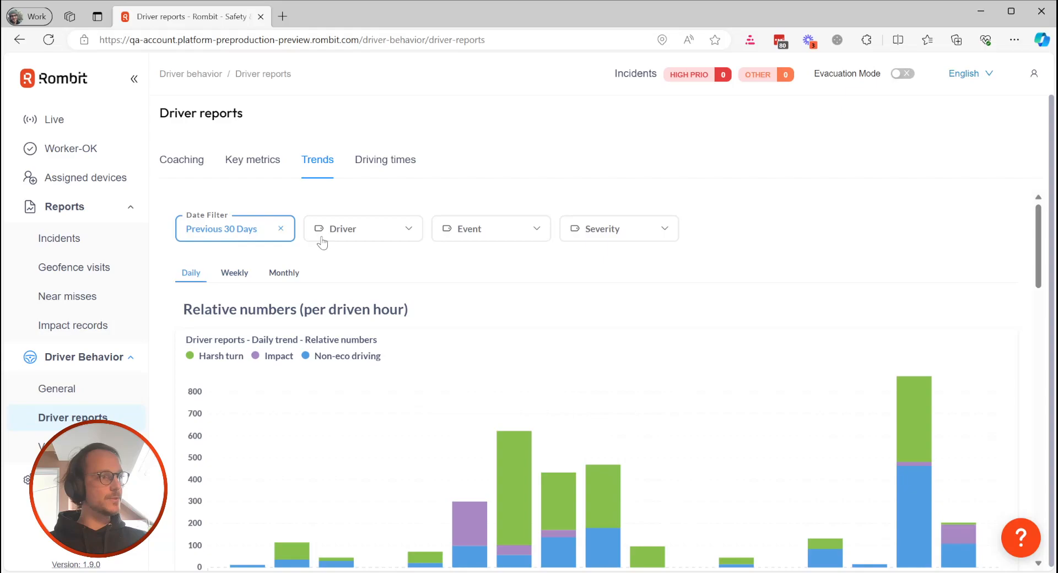
left_click(363, 228)
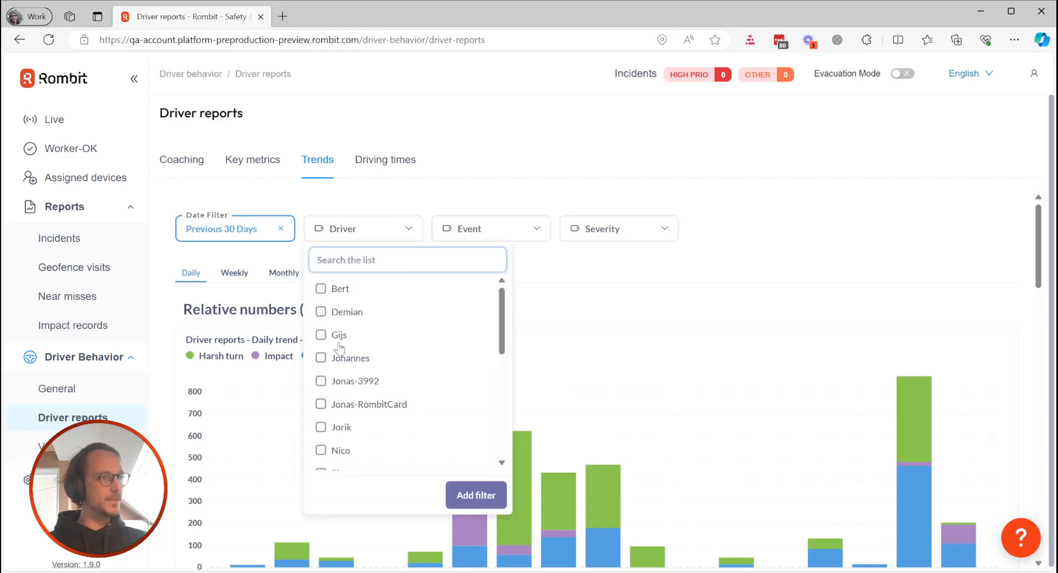
left_click(321, 359)
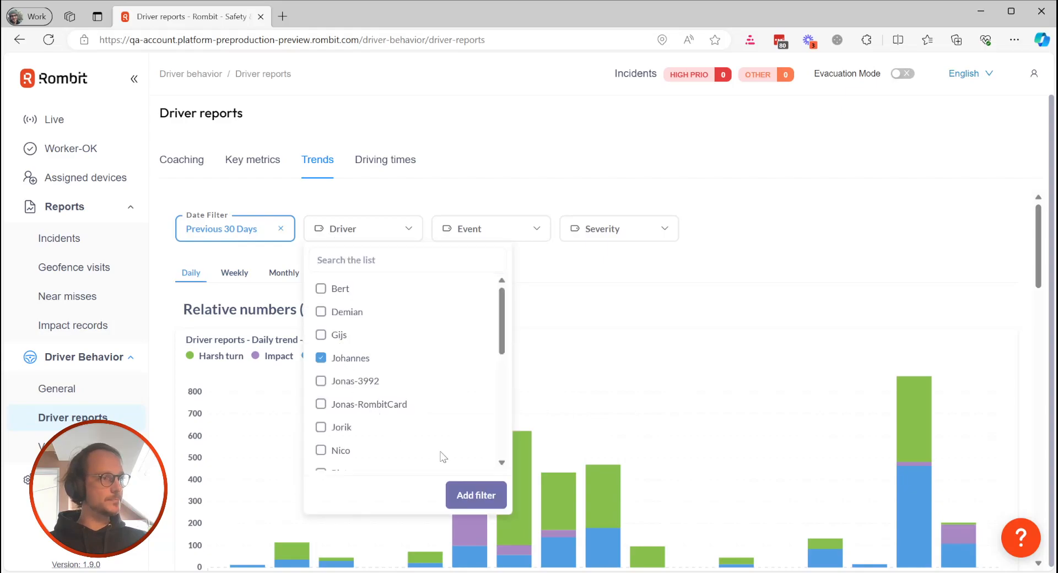
left_click(477, 496)
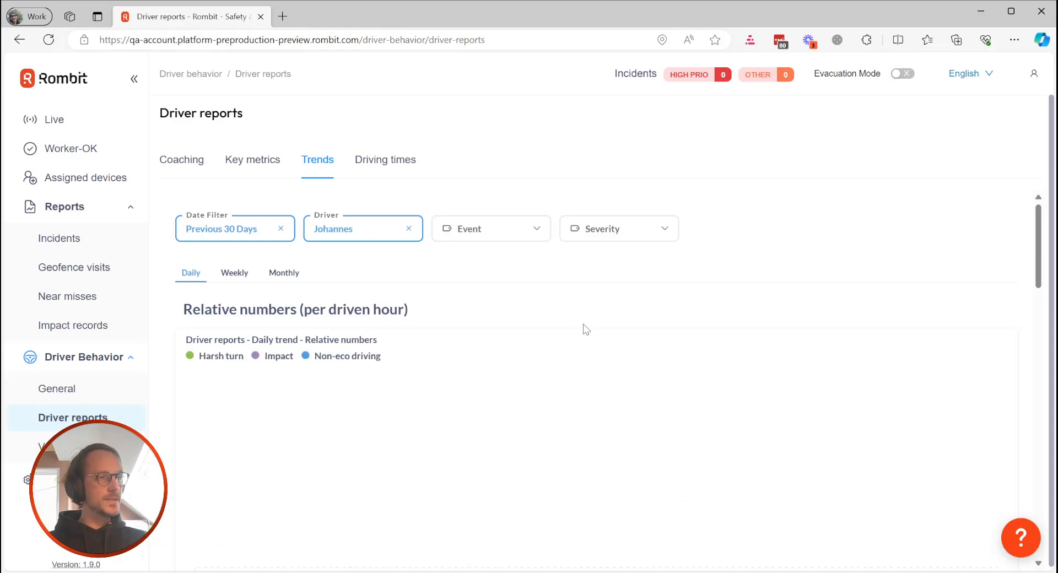
mouse_move(381, 223)
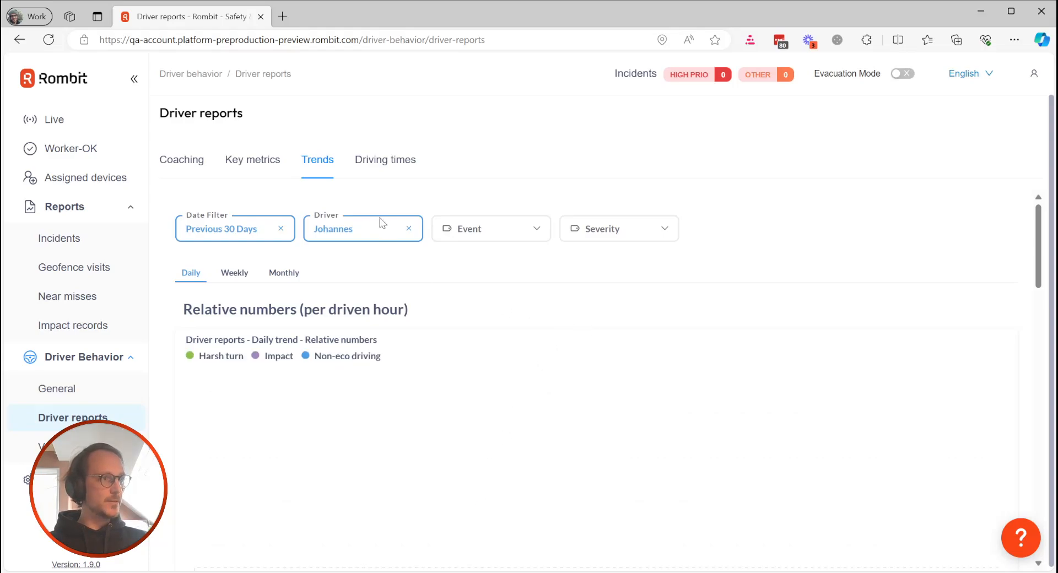
Step: Widen the date range to a longer time unit covering October 2023 to February 2024
left_click(234, 228)
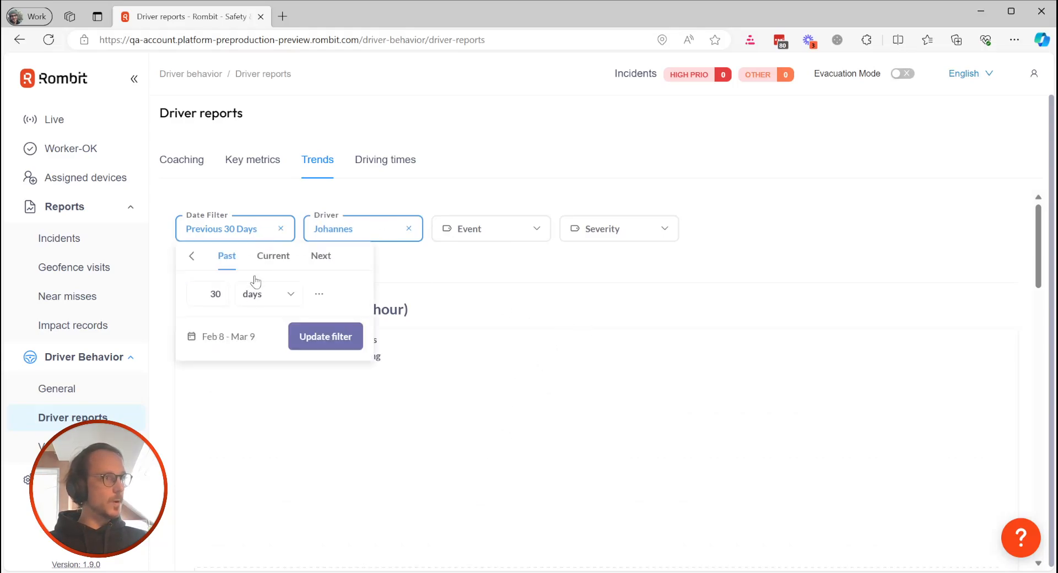
left_click(267, 293)
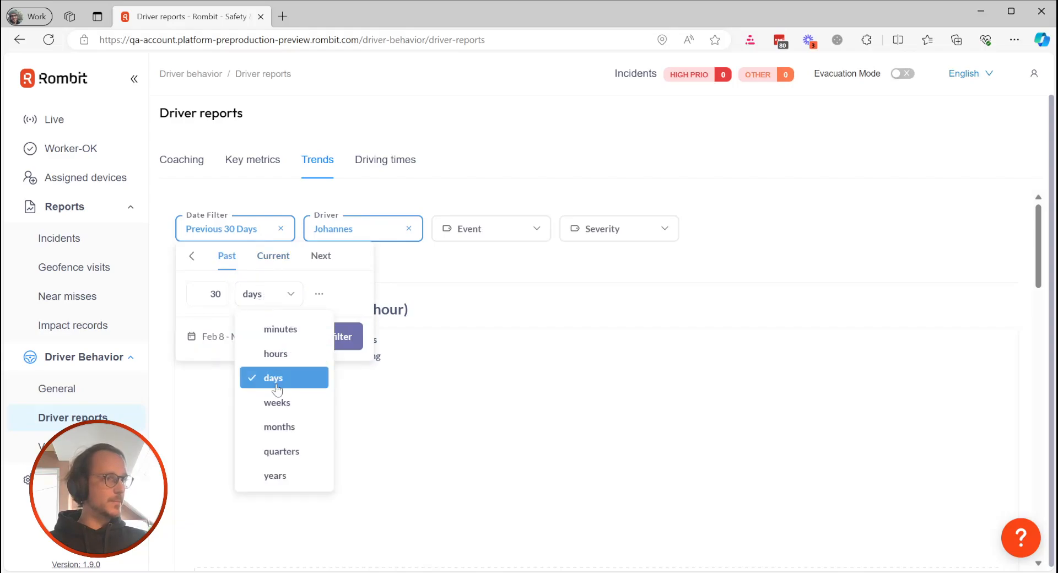
left_click(278, 427)
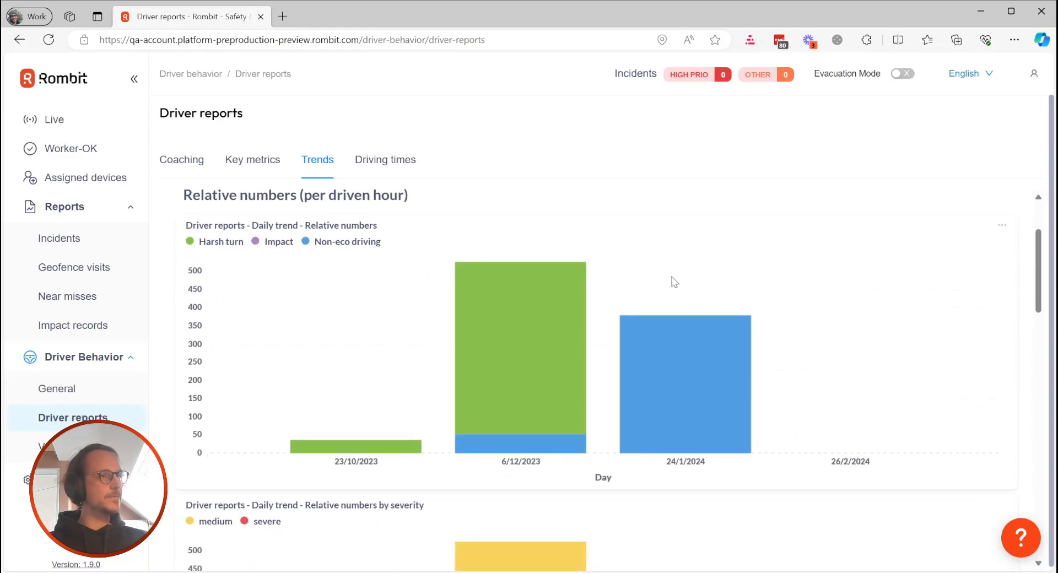
scroll("down", 3)
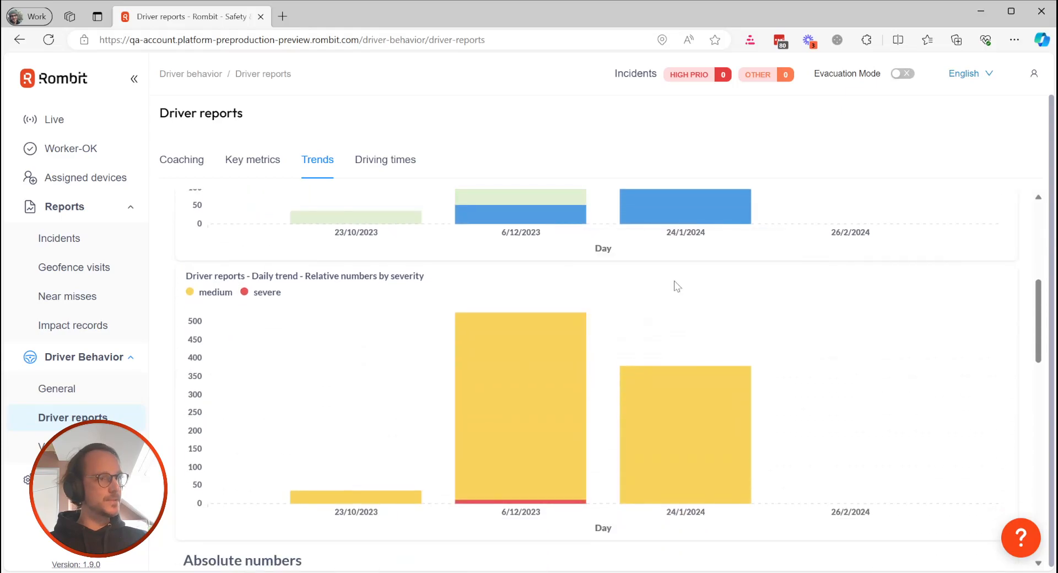